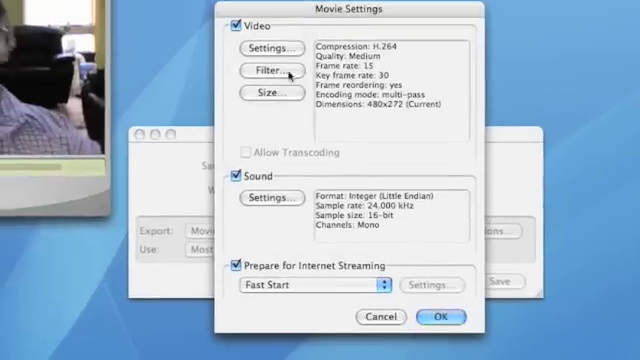
# - Change the export video size to 160 x 120 with letterbox scaling
pyautogui.click(270, 92)
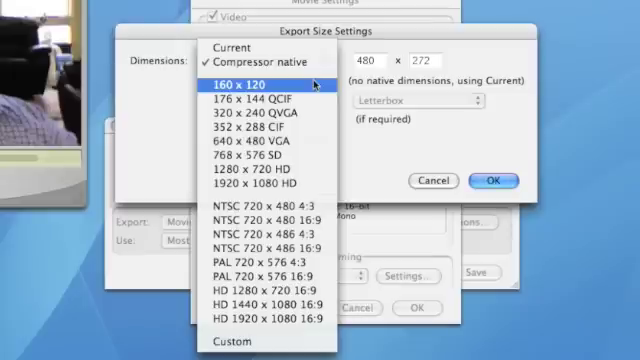
pyautogui.click(247, 80)
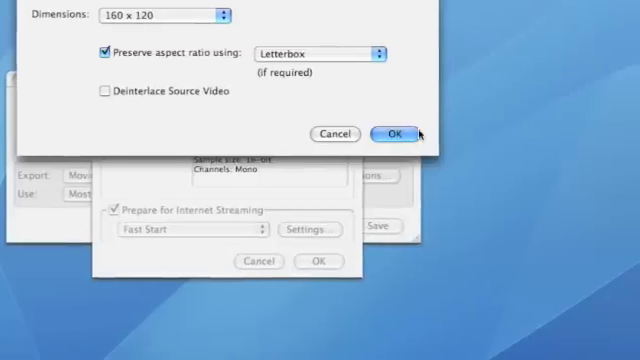
pyautogui.click(397, 134)
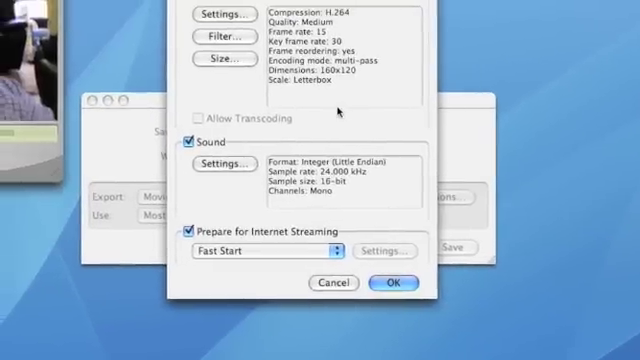
pyautogui.click(220, 162)
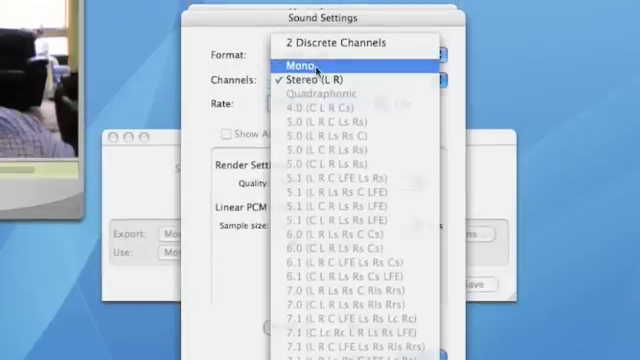
# - Make the export audio mono, preview it with and without the source, and confirm
pyautogui.click(300, 65)
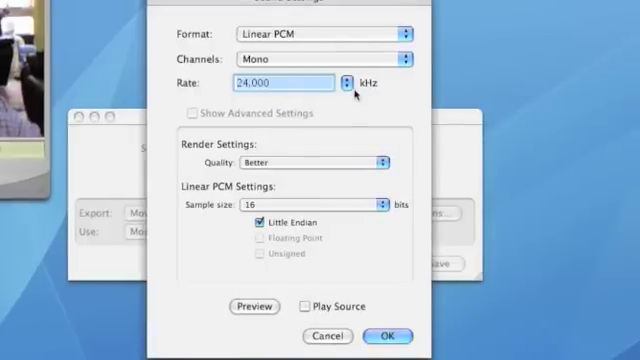
pyautogui.click(349, 82)
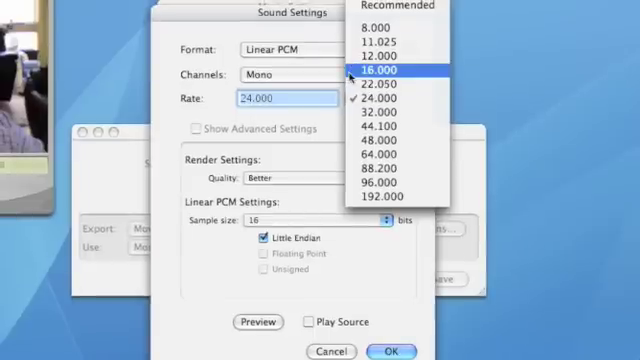
pyautogui.moveTo(388, 78)
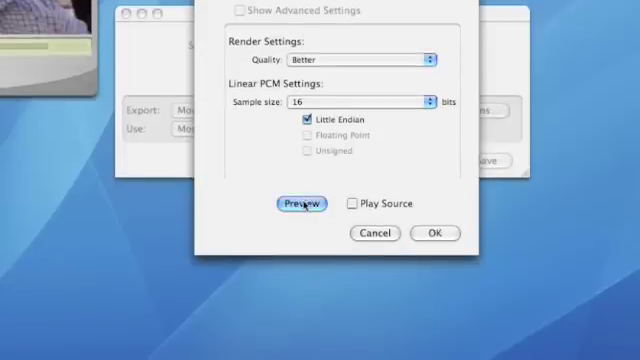
pyautogui.click(300, 203)
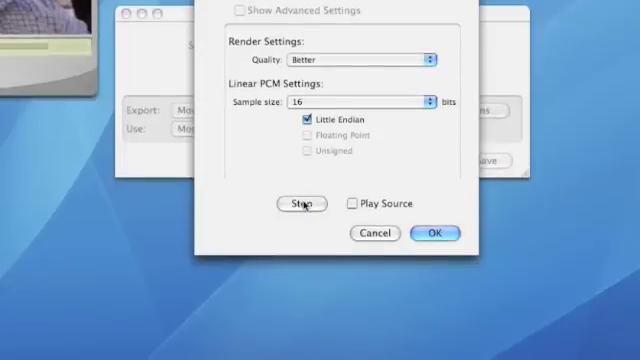
pyautogui.click(300, 204)
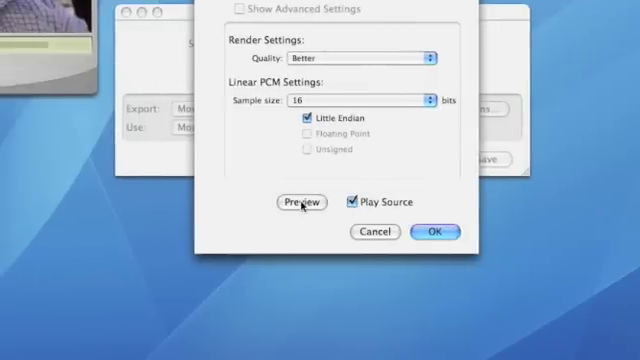
pyautogui.click(300, 202)
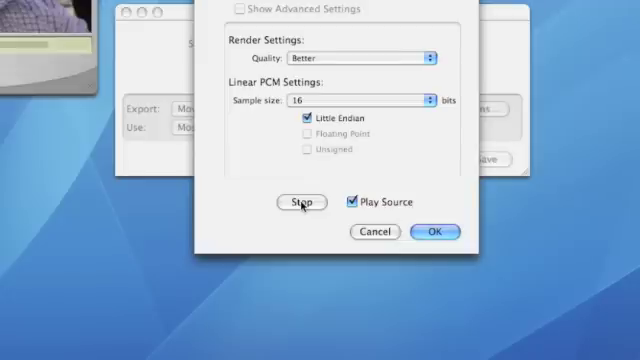
pyautogui.click(298, 202)
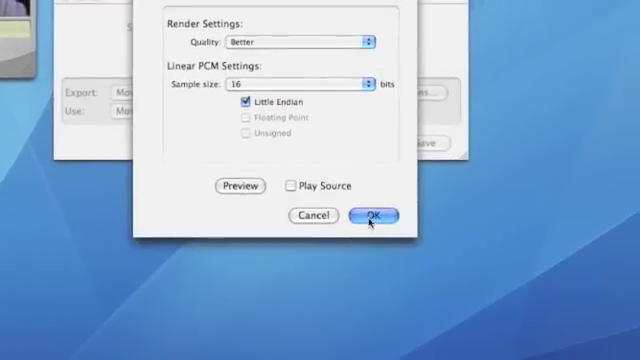
pyautogui.click(370, 215)
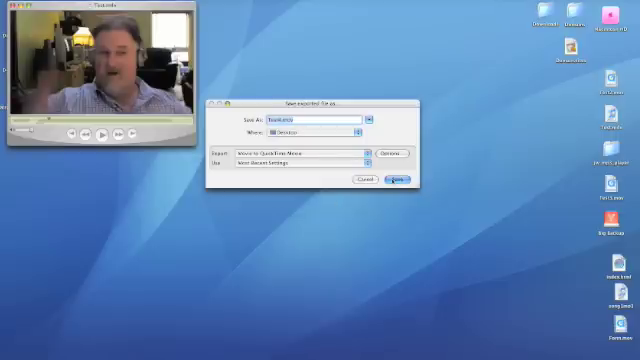
# - Save the 160x120 mono movie export to the desktop
pyautogui.click(397, 178)
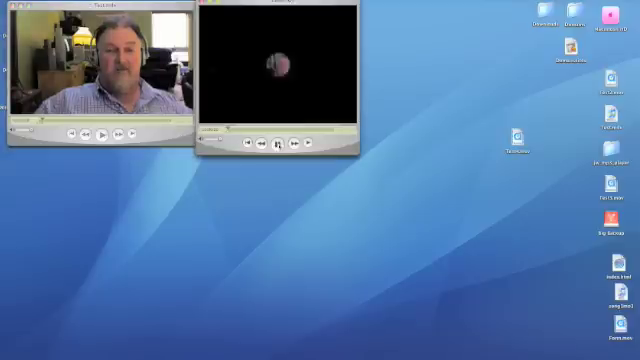
# - Play Test4.mov, switch it to View > Actual Size, then play and stop it
pyautogui.click(279, 141)
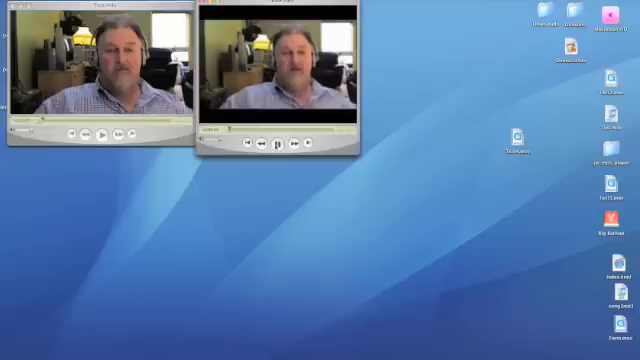
pyautogui.click(275, 145)
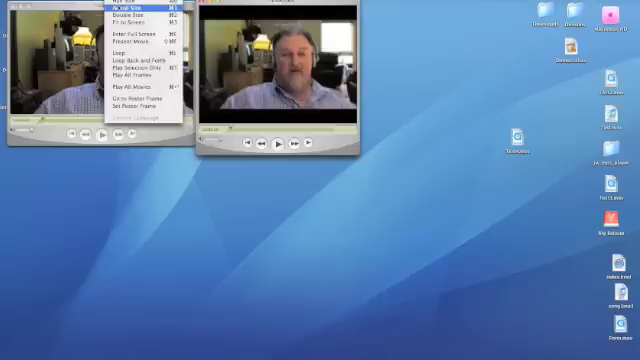
pyautogui.click(124, 18)
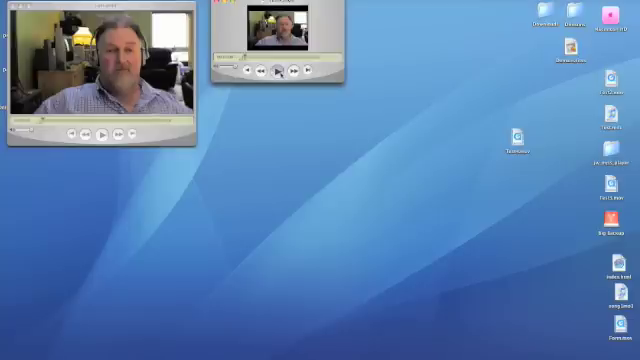
pyautogui.click(270, 68)
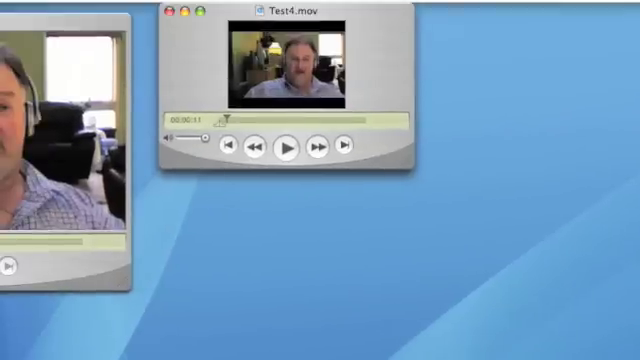
pyautogui.click(290, 147)
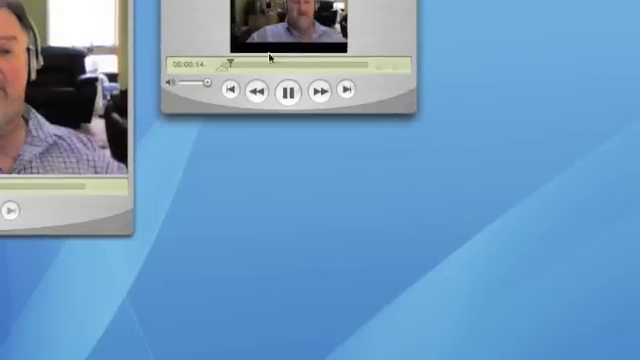
pyautogui.click(291, 93)
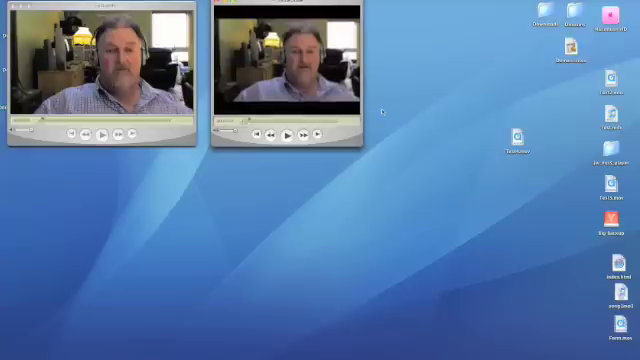
pyautogui.moveTo(307, 140)
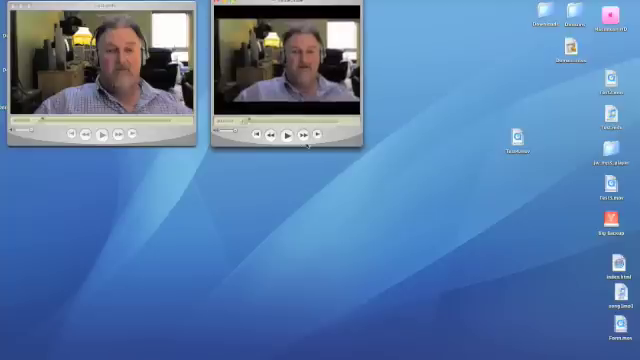
# - Play the enlarged Test4.mov beside the original movie to compare quality
pyautogui.click(286, 133)
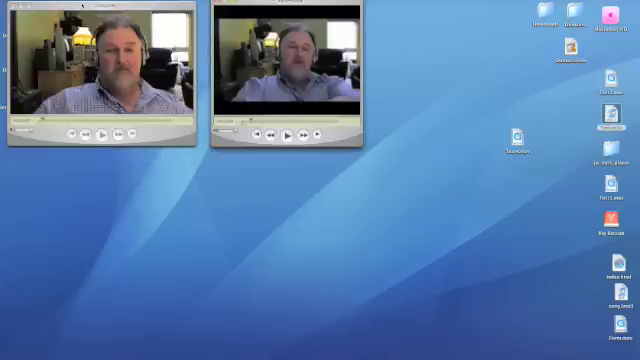
# - Start a Movie to QuickTime Movie export and open its Movie Settings options
pyautogui.click(90, 5)
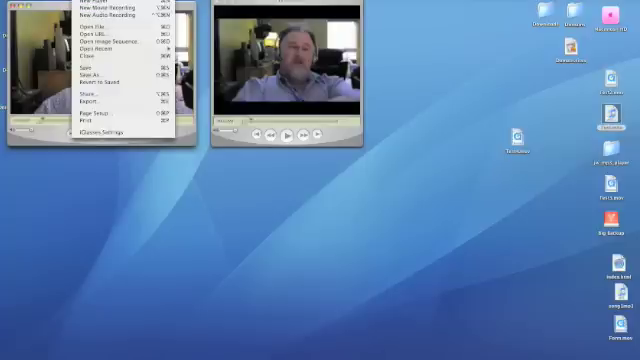
pyautogui.moveTo(90, 76)
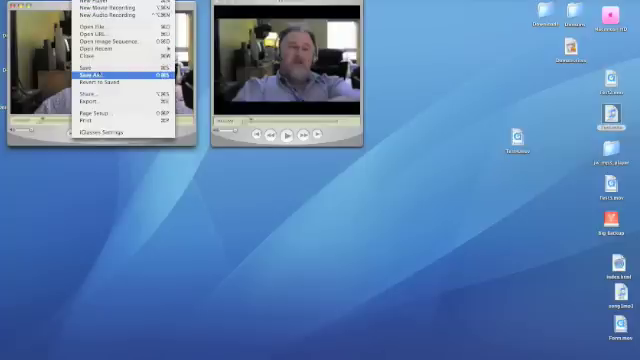
pyautogui.click(98, 73)
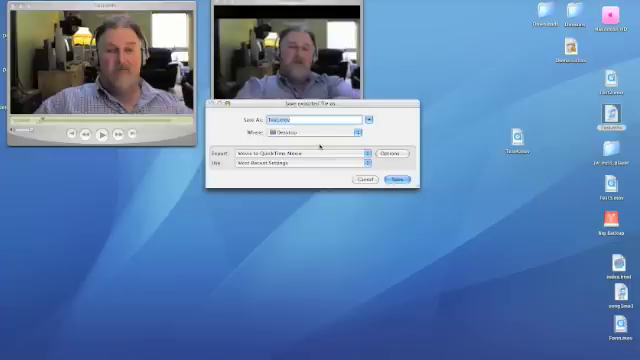
pyautogui.click(389, 152)
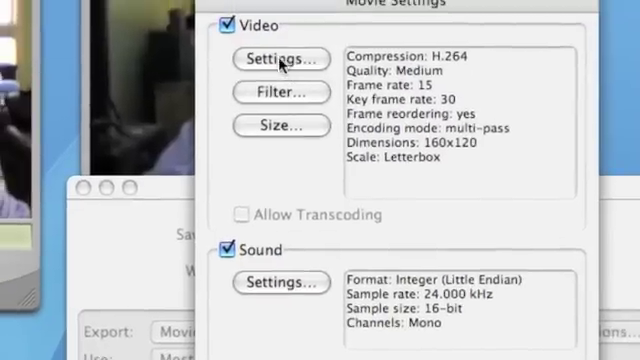
# - Set the H.264 export frame rate to 24 fps in Video Settings
pyautogui.click(281, 59)
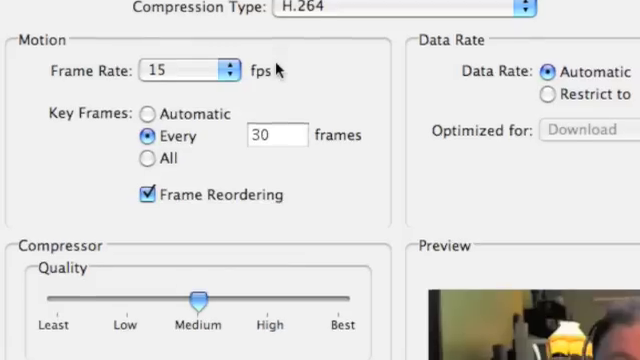
pyautogui.scroll(-3)
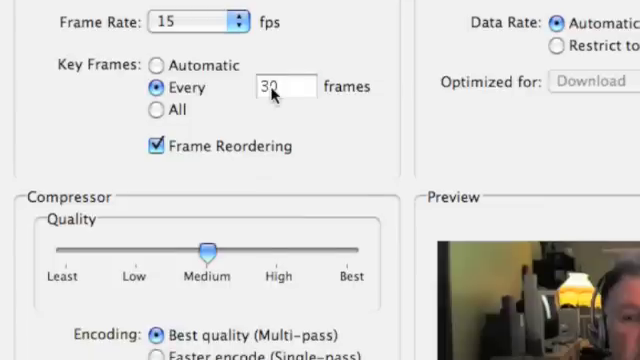
pyautogui.click(285, 86)
pyautogui.write('20')
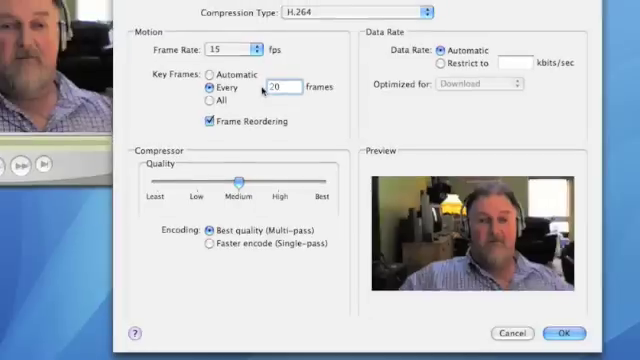
pyautogui.click(255, 47)
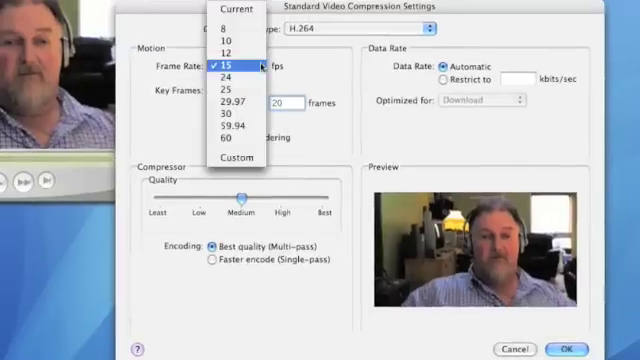
pyautogui.click(228, 75)
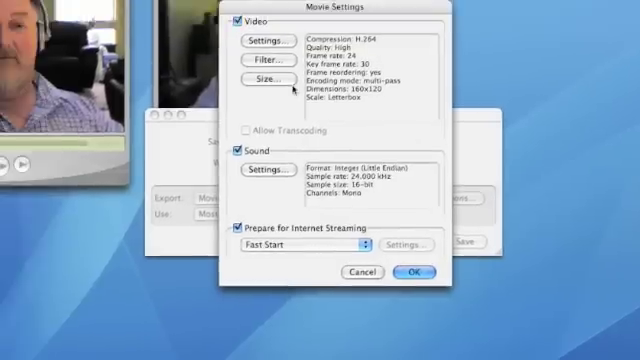
pyautogui.click(264, 78)
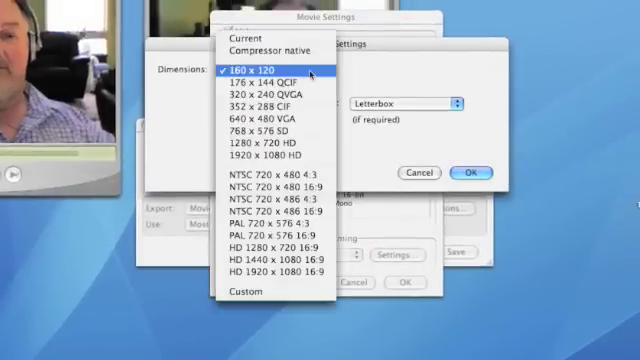
pyautogui.click(255, 79)
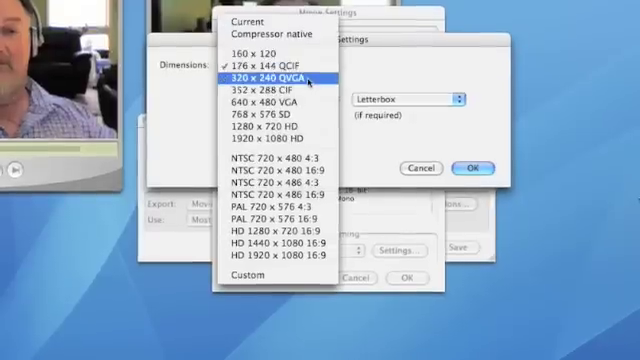
pyautogui.click(270, 77)
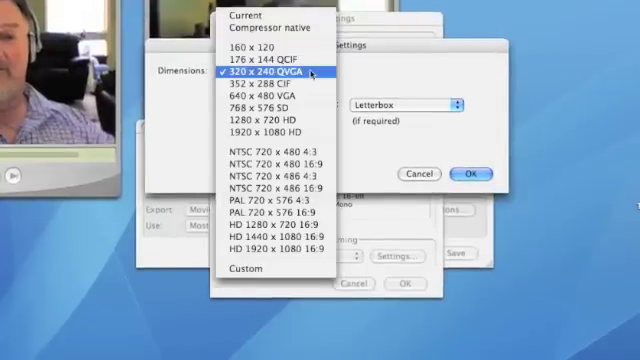
pyautogui.click(255, 102)
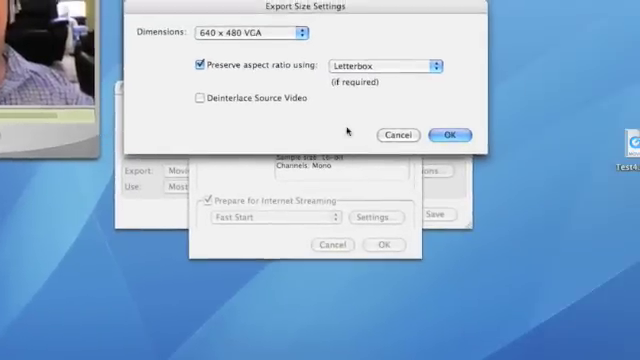
pyautogui.click(449, 135)
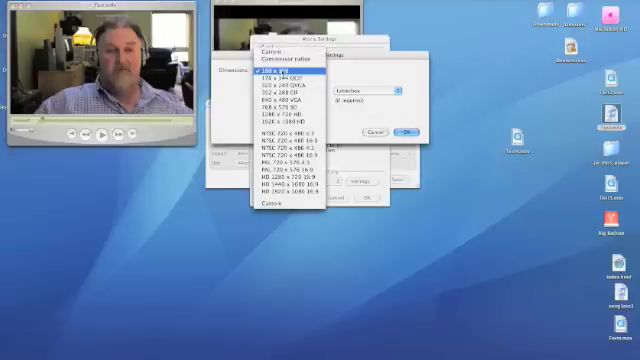
pyautogui.click(280, 70)
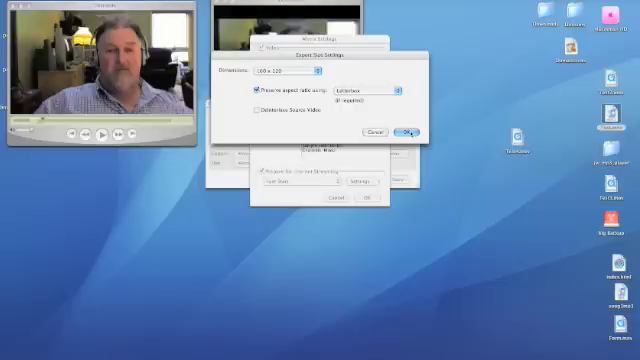
pyautogui.click(411, 130)
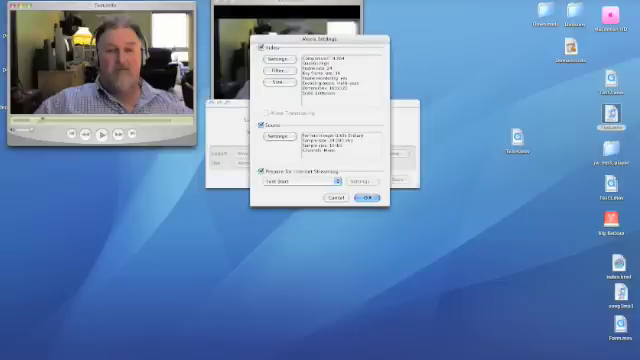
# - Confirm the 24 fps high-quality settings in Movie Settings
pyautogui.click(370, 197)
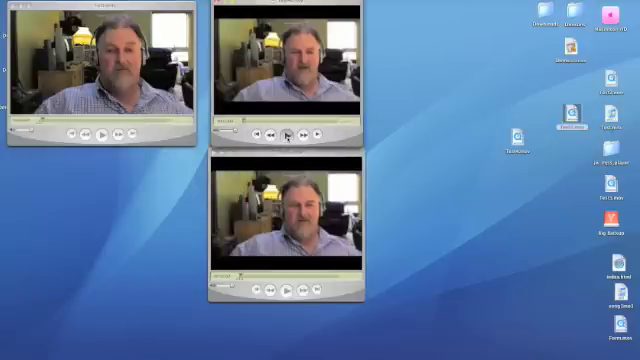
pyautogui.click(289, 133)
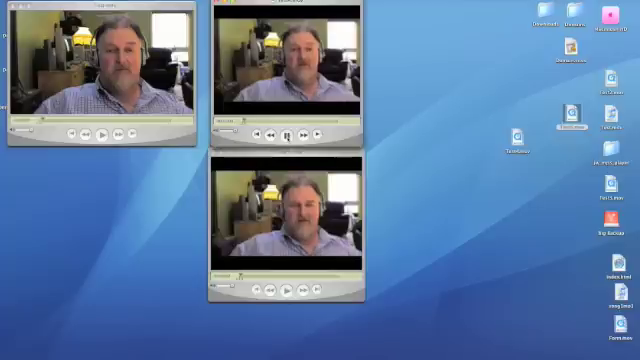
pyautogui.click(287, 133)
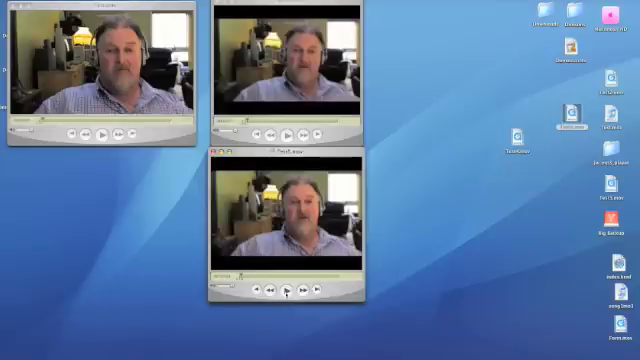
pyautogui.click(288, 286)
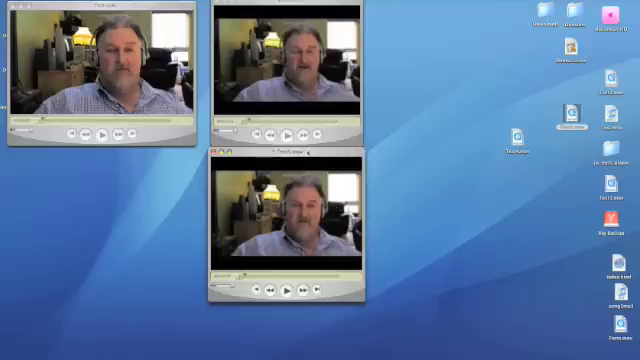
pyautogui.moveTo(383, 158)
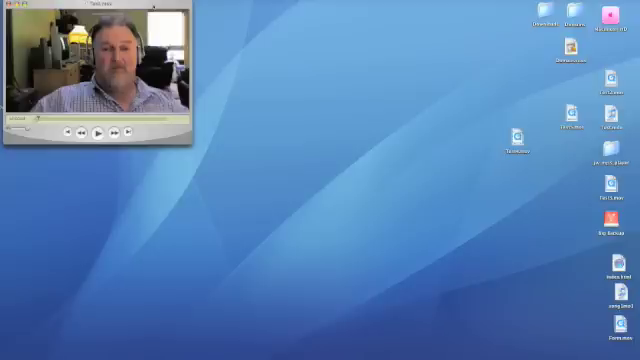
pyautogui.moveTo(332, 131)
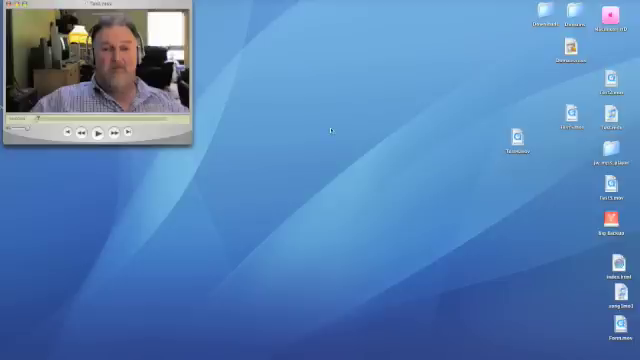